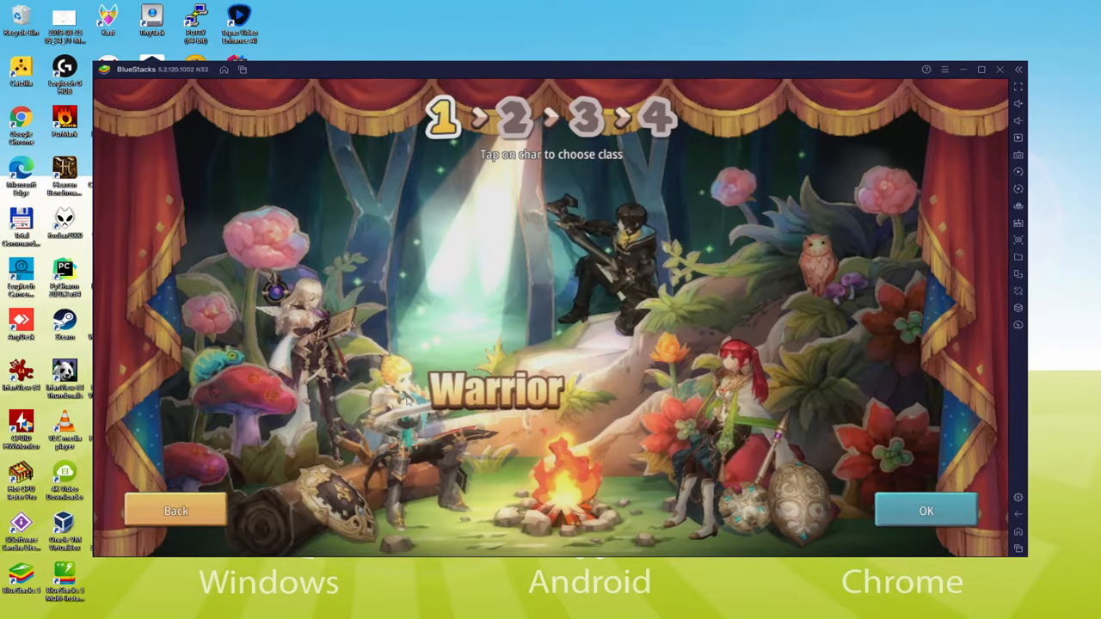
Step: Preview the Warrior and Priest classes, then view the Berserker advanced class details
{"action": "left_click", "coordinate": [602, 249]}
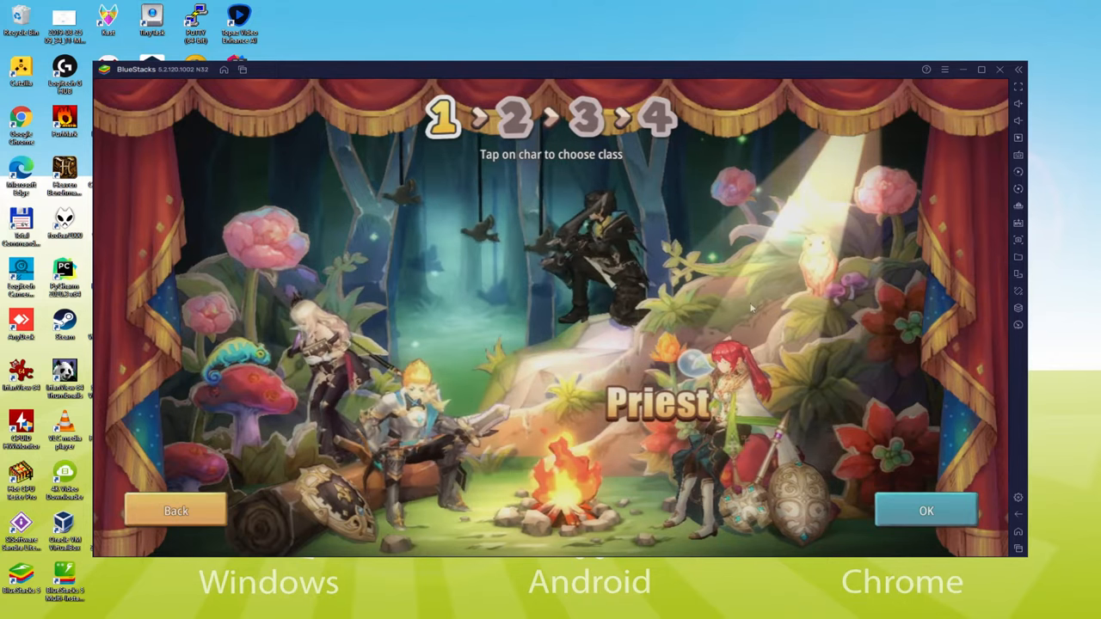
{"action": "left_click", "coordinate": [319, 344]}
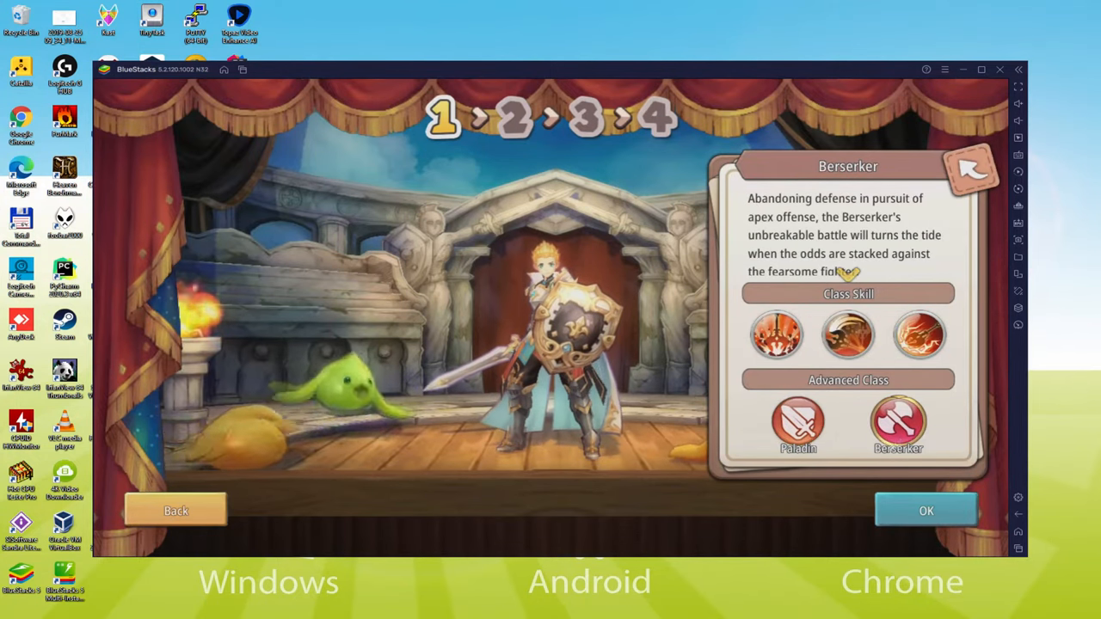
{"action": "left_click", "coordinate": [926, 509]}
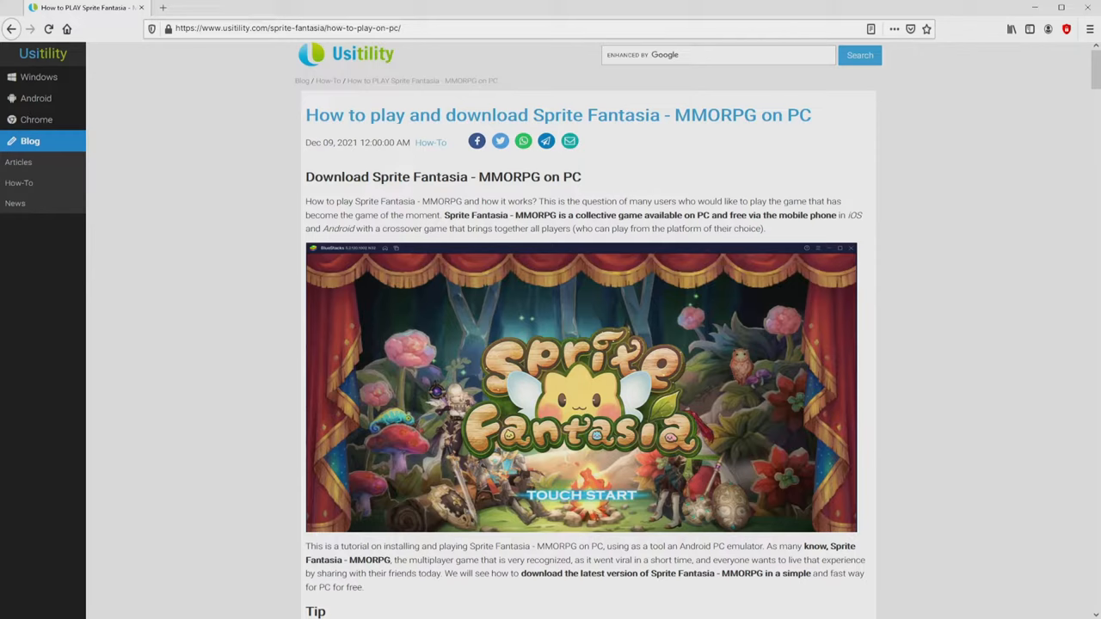
Step: Follow the guide's 'Download on PC' link to the Sprite Fantasia download page
{"action": "scroll", "scroll_direction": "down", "scroll_amount": 3}
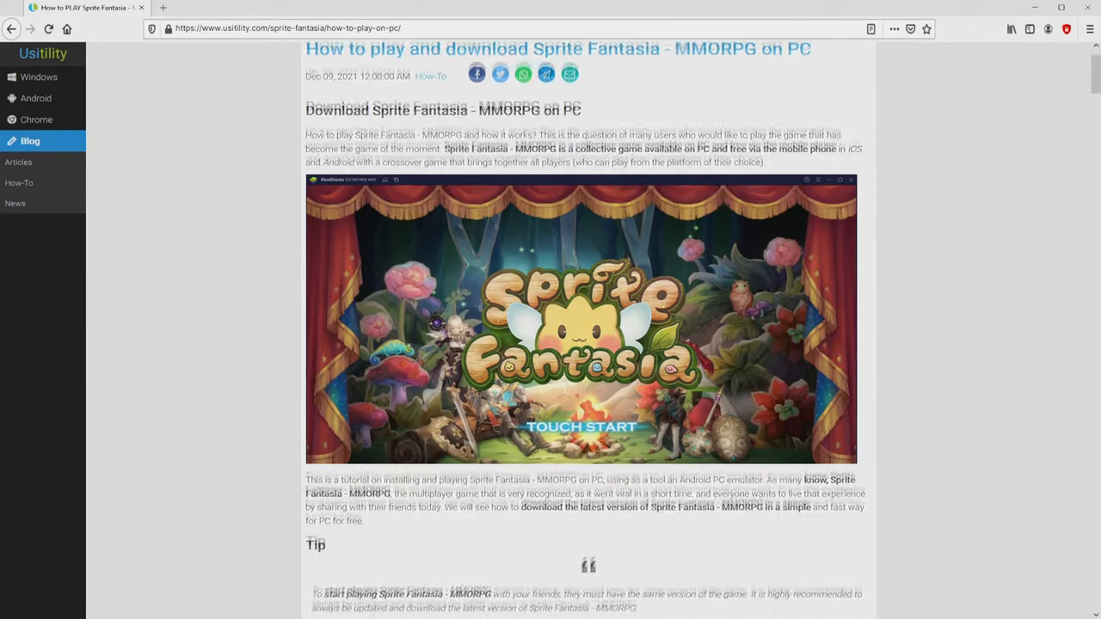
{"action": "scroll", "scroll_direction": "down", "scroll_amount": 3}
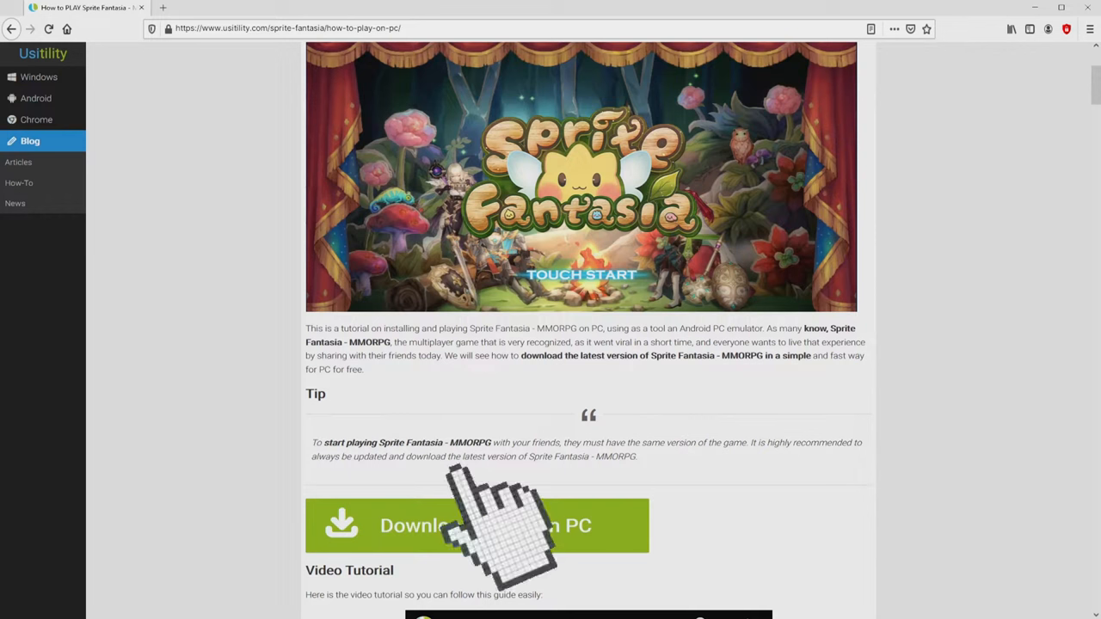
{"action": "left_click", "coordinate": [477, 527]}
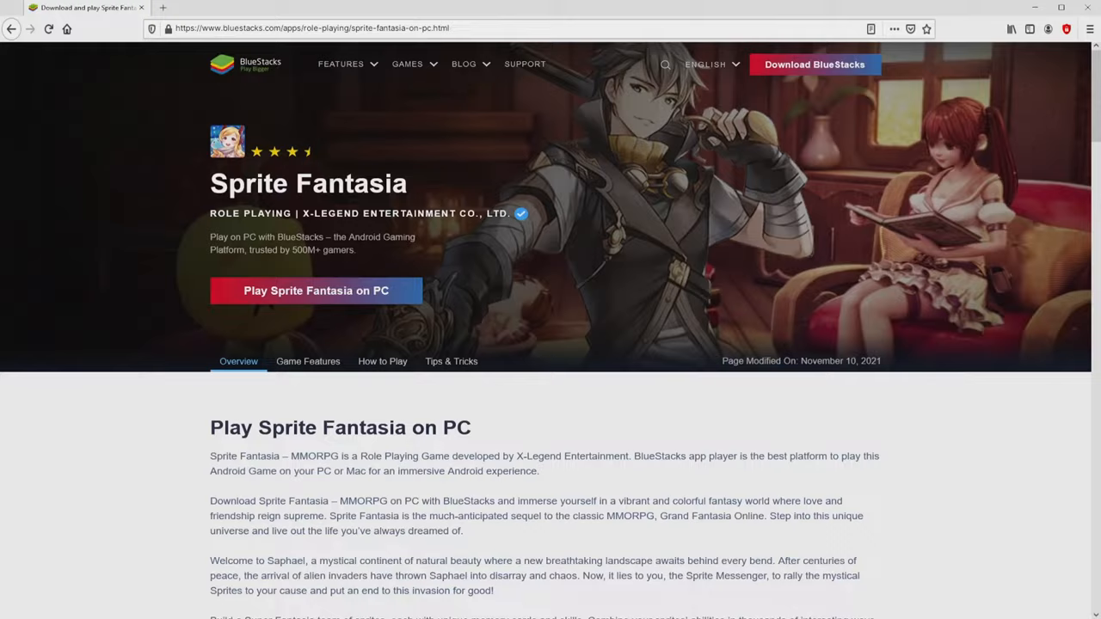
Step: Read the Macros, Rerolling, Eco Mode and Multi Instance Sync feature descriptions
{"action": "scroll", "scroll_direction": "down", "scroll_amount": 3}
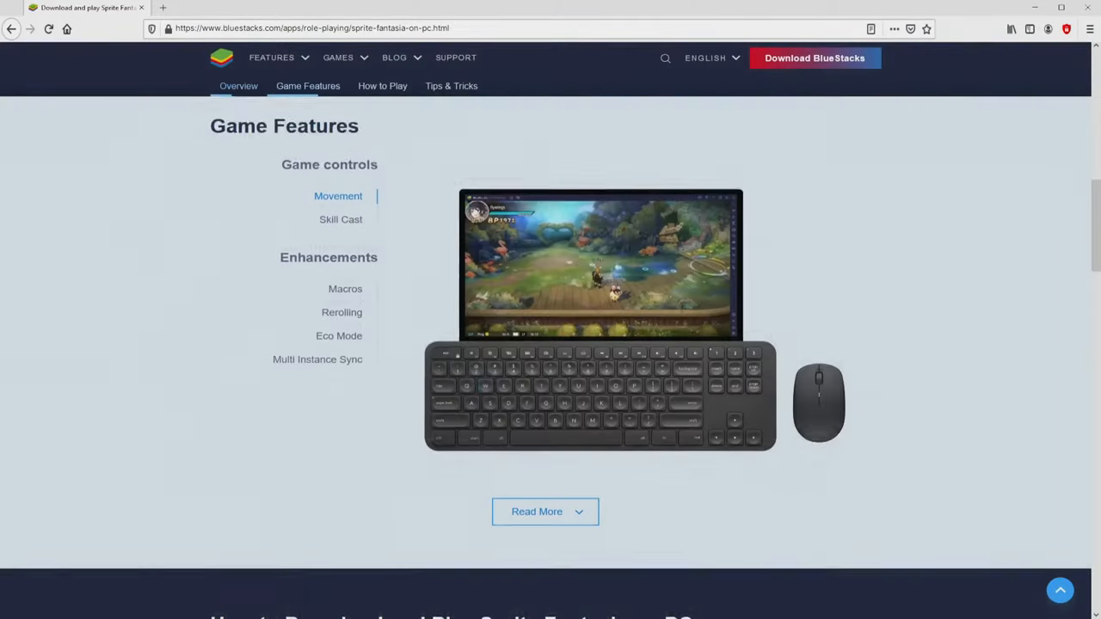
{"action": "left_click", "coordinate": [344, 289]}
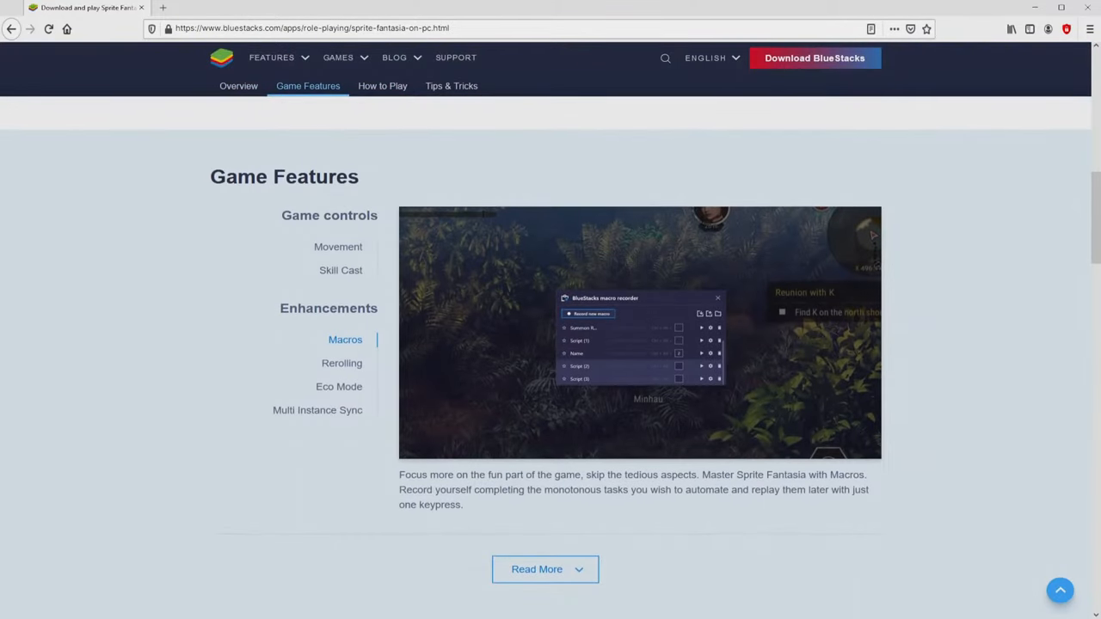
{"action": "left_click", "coordinate": [341, 364]}
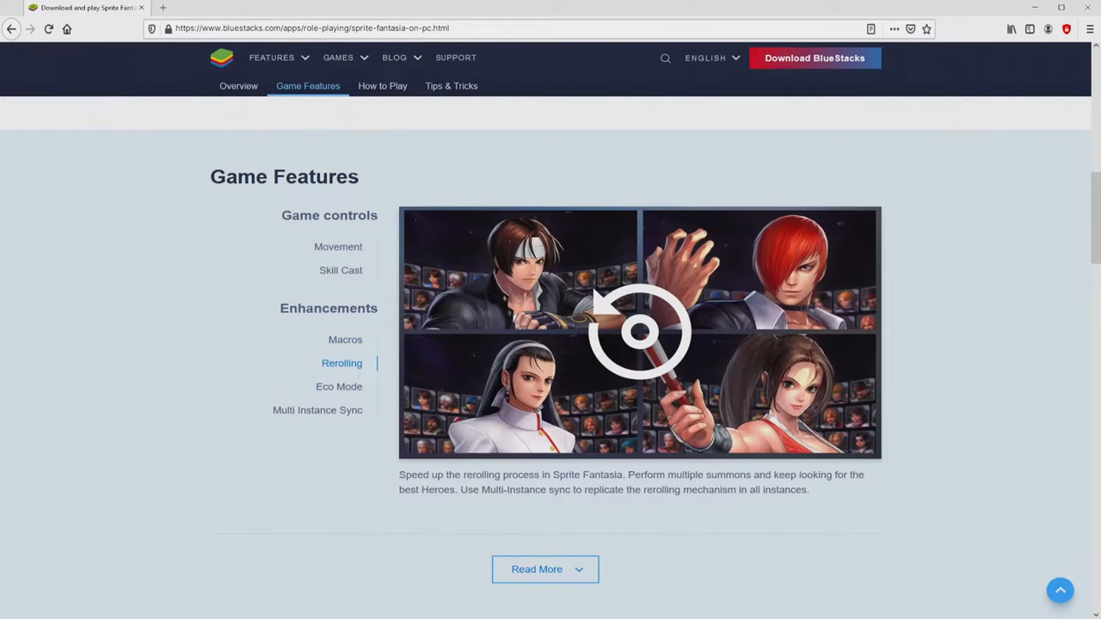
{"action": "left_click", "coordinate": [339, 386]}
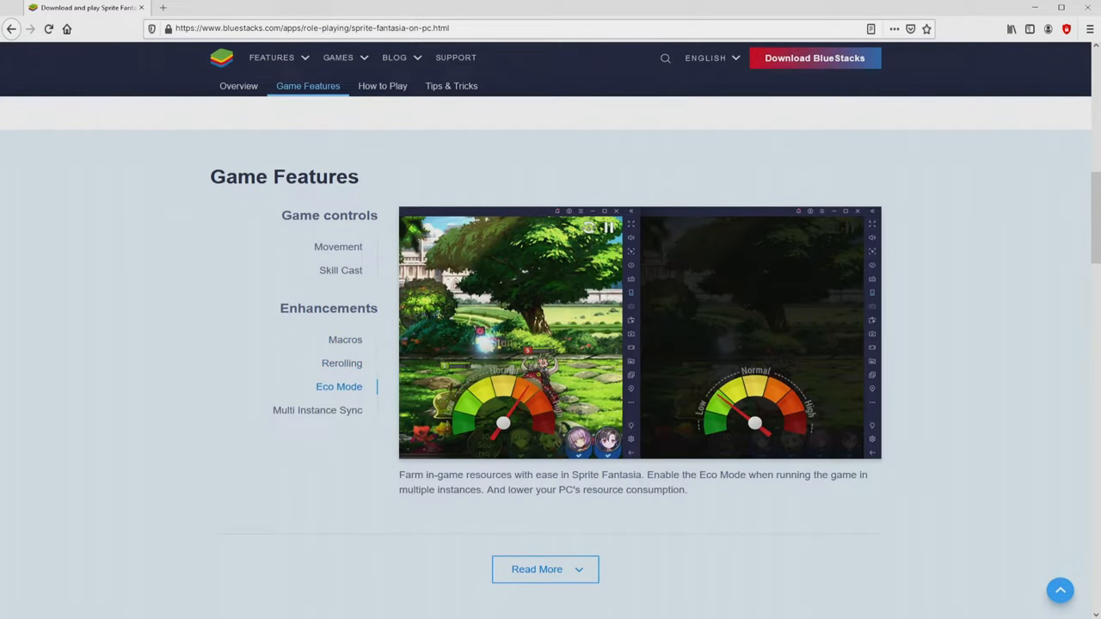
{"action": "left_click", "coordinate": [317, 410]}
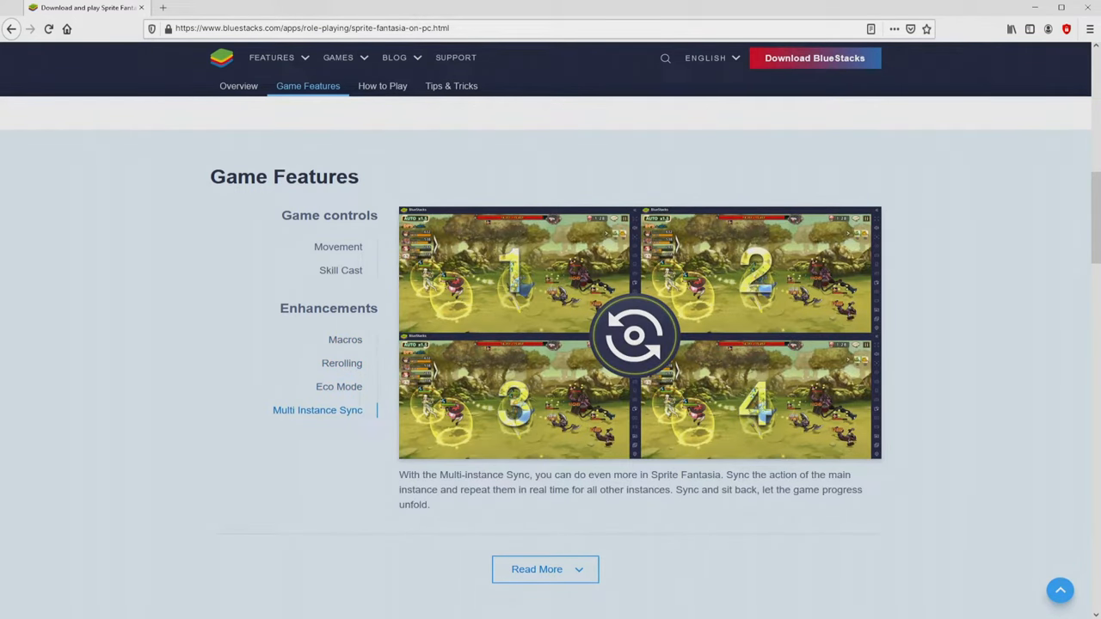
Step: Download BlueStacks via 'Play Sprite Fantasia on PC' to launch the installer
{"action": "scroll", "scroll_direction": "up", "scroll_amount": 3}
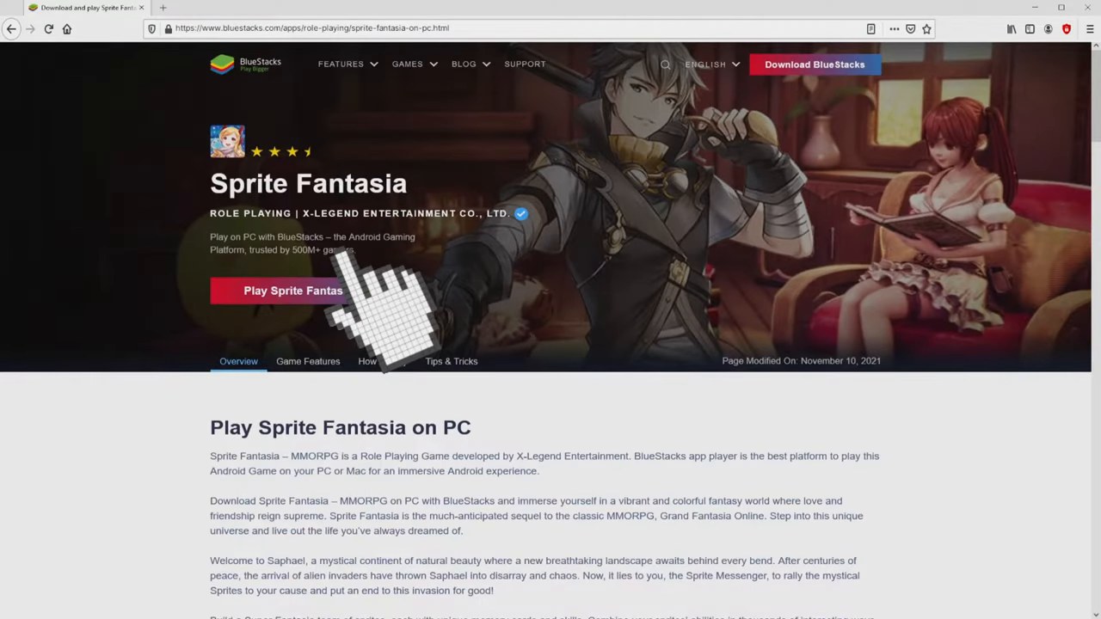
{"action": "left_click", "coordinate": [316, 291]}
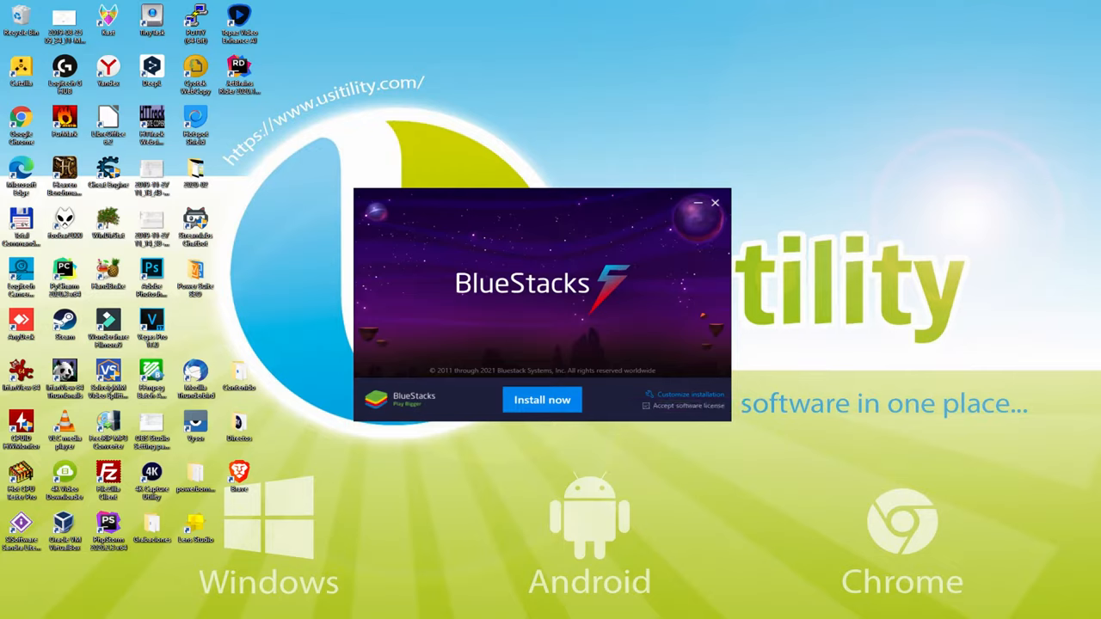
{"action": "mouse_move", "coordinate": [689, 404]}
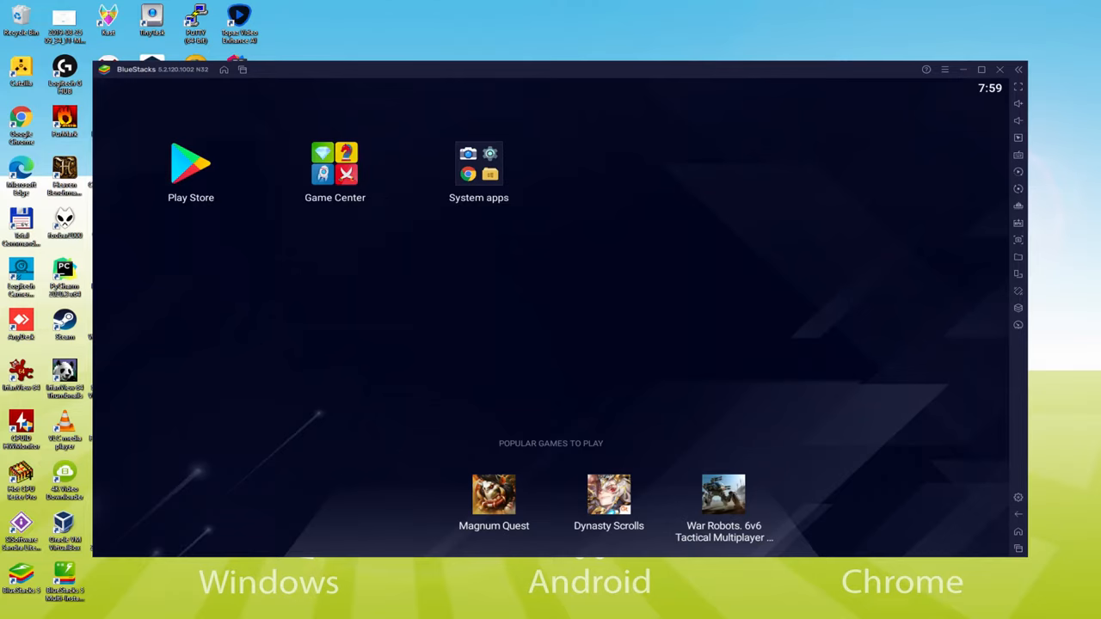
Step: Start Google Play's sign-in to reach the Google account sign-in form
{"action": "left_click", "coordinate": [189, 164]}
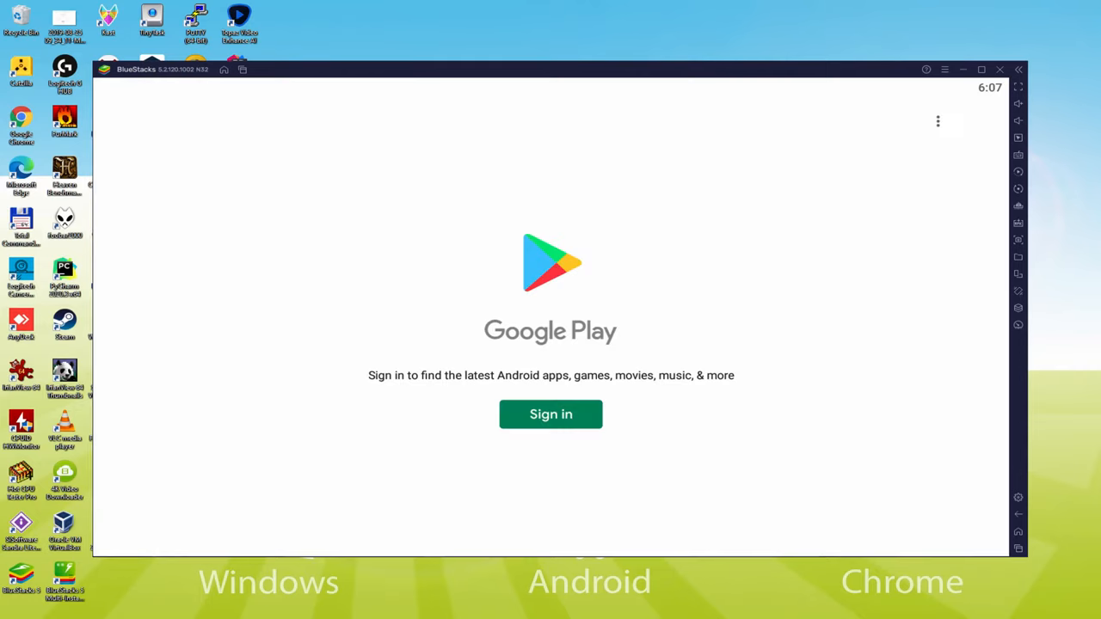
{"action": "left_click", "coordinate": [981, 68]}
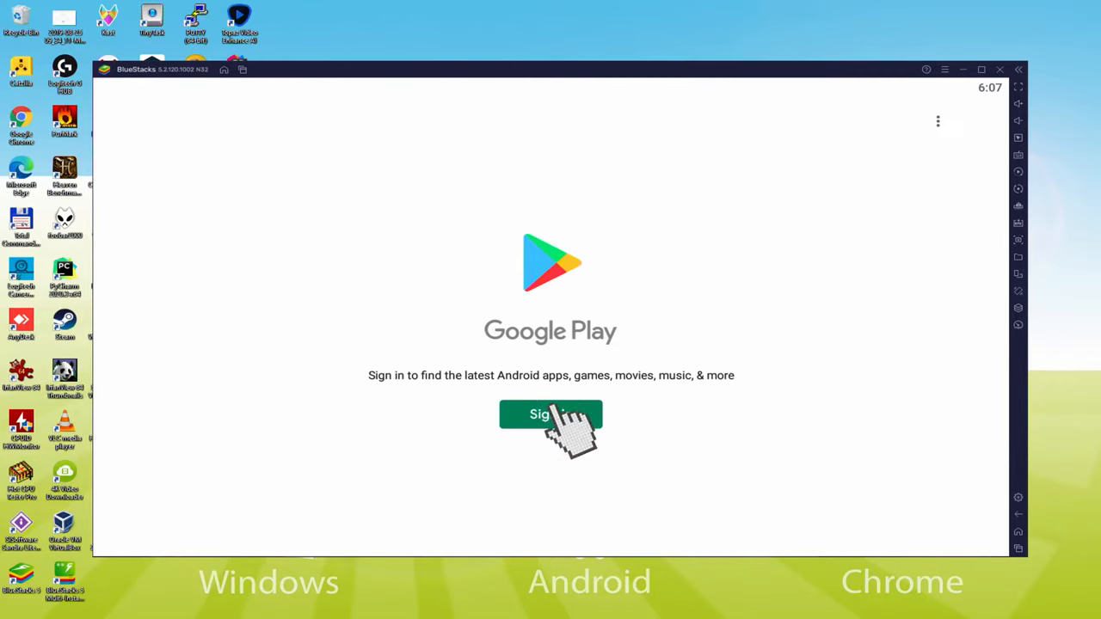
{"action": "left_click", "coordinate": [551, 415]}
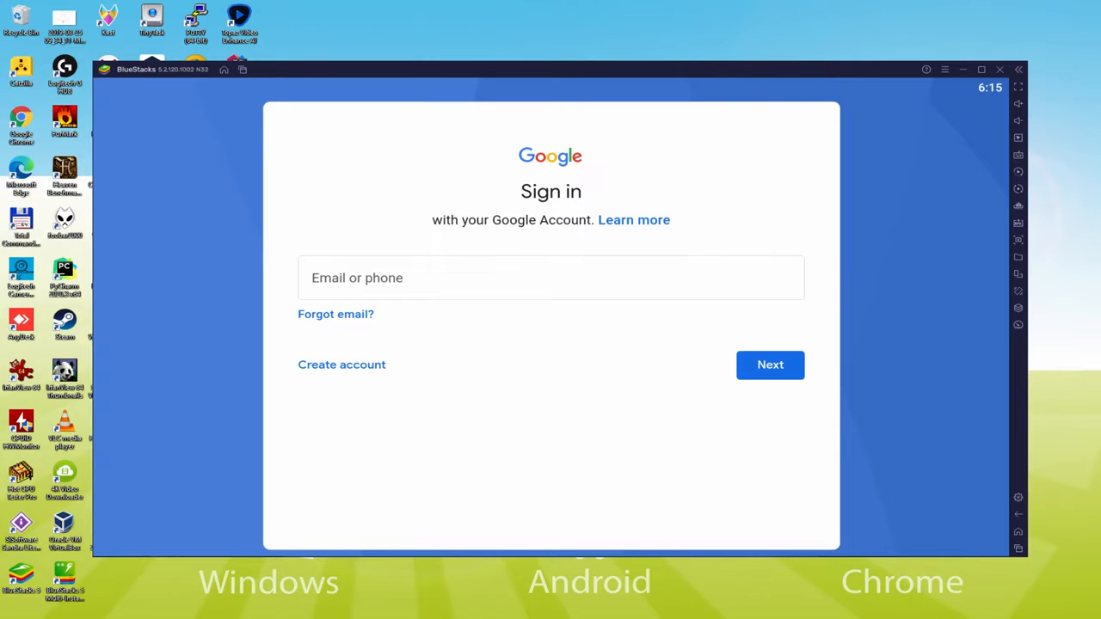
Step: Enter the Google account, agree to the terms and accept Google Services settings
{"action": "left_click", "coordinate": [771, 365]}
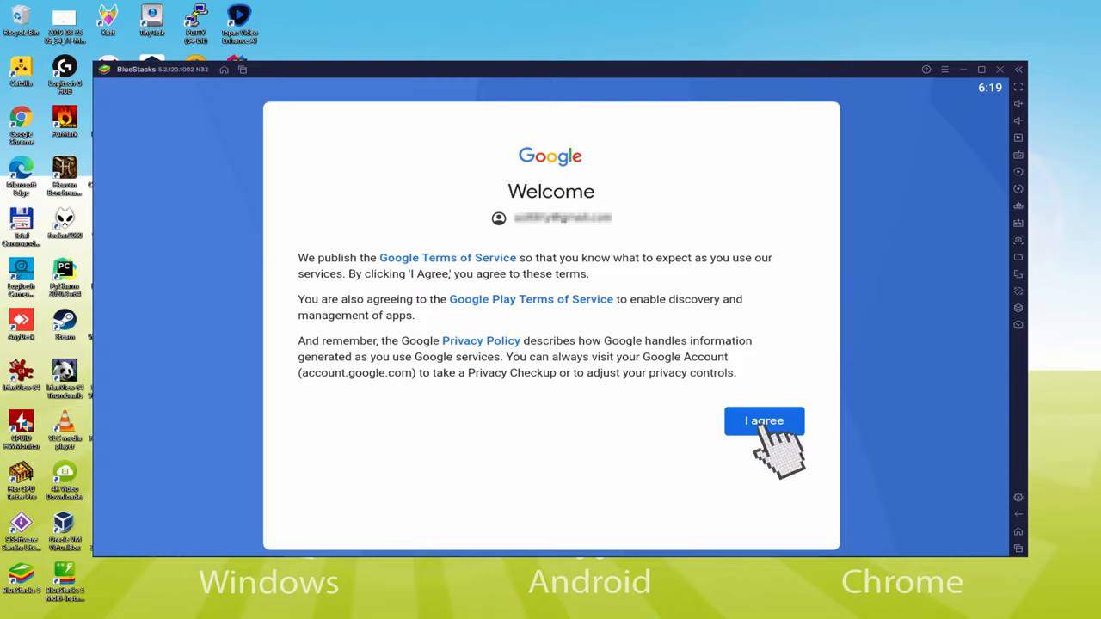
{"action": "left_click", "coordinate": [764, 420]}
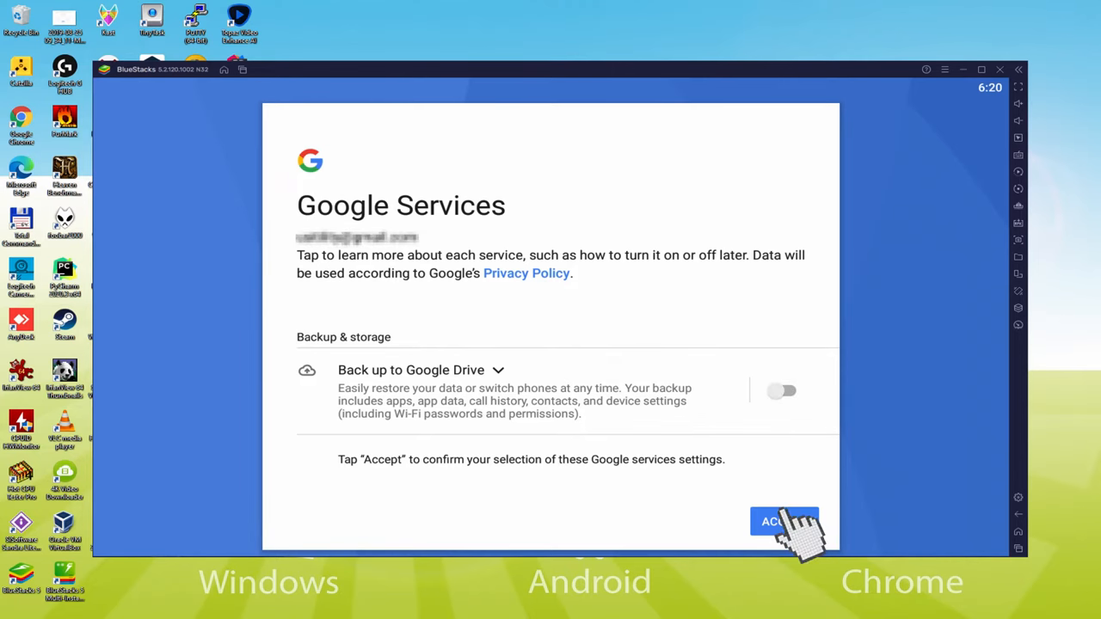
{"action": "left_click", "coordinate": [785, 521]}
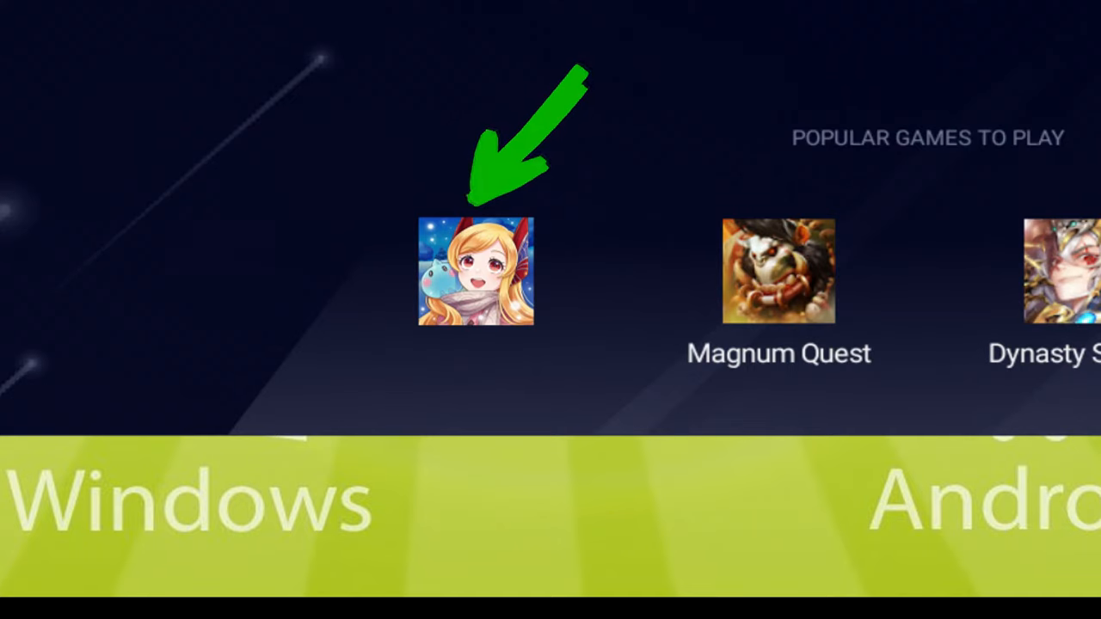
Step: Open Sprite Fantasia's Play Store page from the Popular Games icon
{"action": "left_click", "coordinate": [475, 272]}
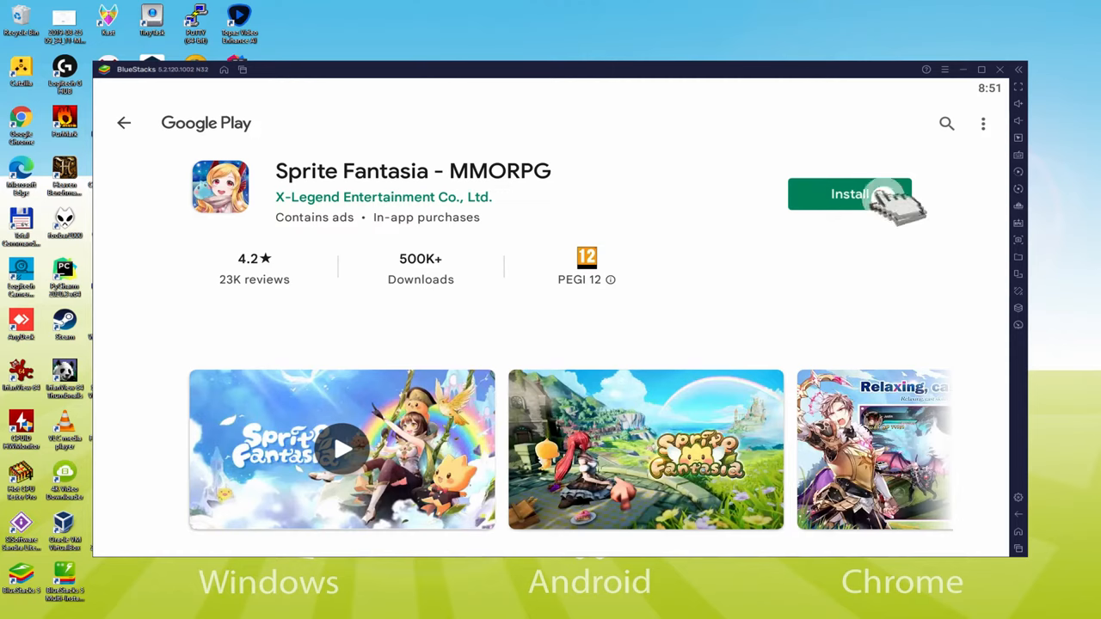
Step: Install Sprite Fantasia - MMORPG and wait for it to download and launch
{"action": "left_click", "coordinate": [850, 193]}
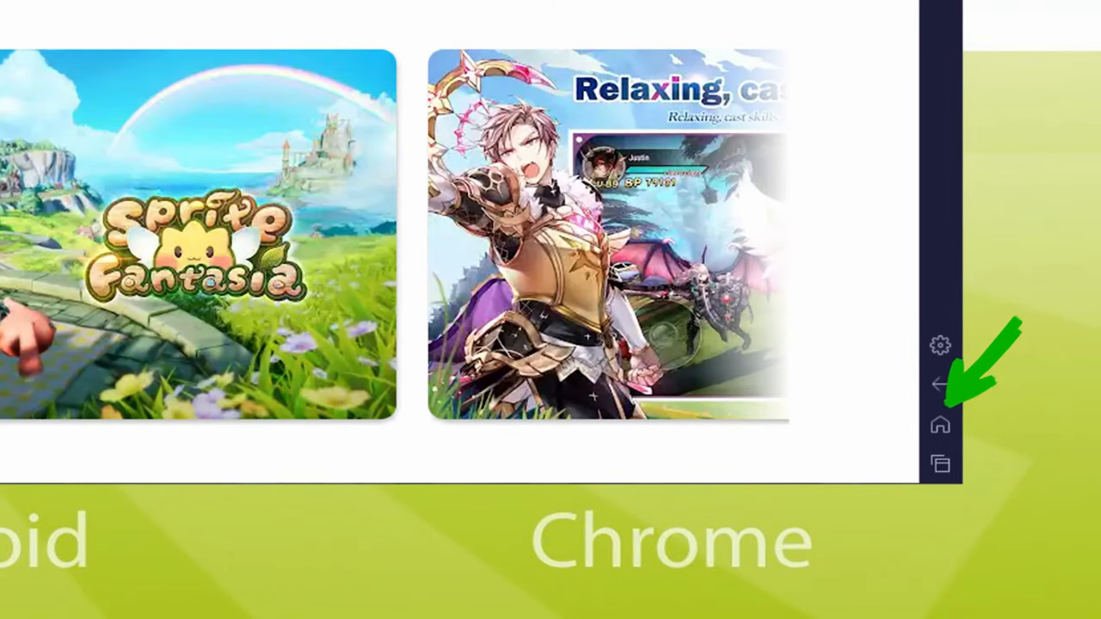
{"action": "scroll", "scroll_direction": "up", "scroll_amount": 3}
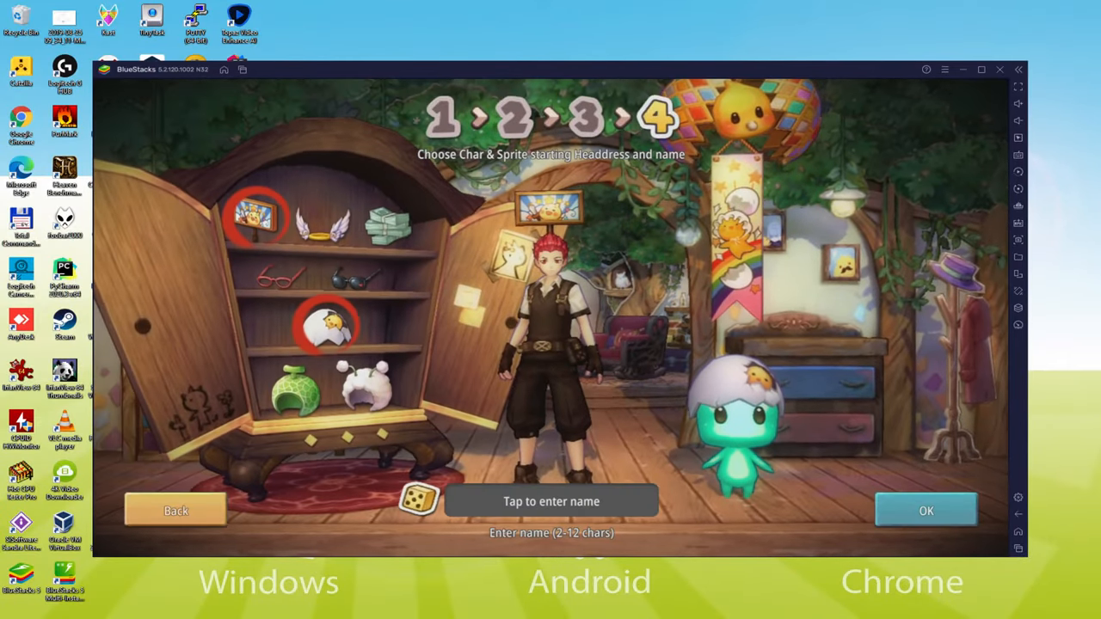
Step: Equip the character with glasses and the sprite with a melon headdress from the wardrobe
{"action": "left_click", "coordinate": [355, 277]}
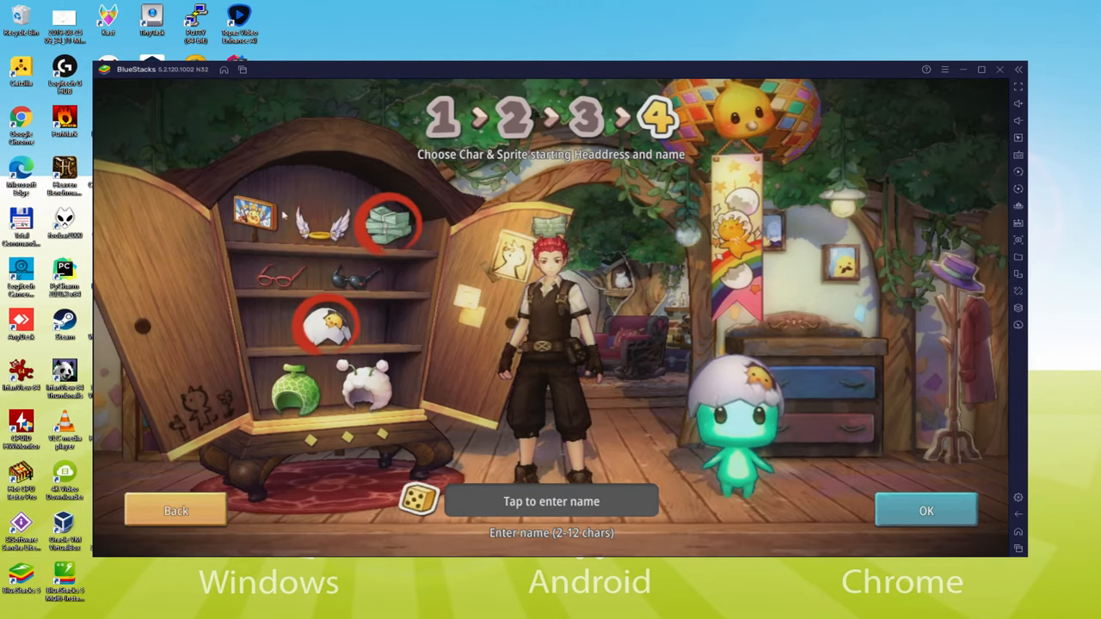
{"action": "left_click", "coordinate": [981, 69]}
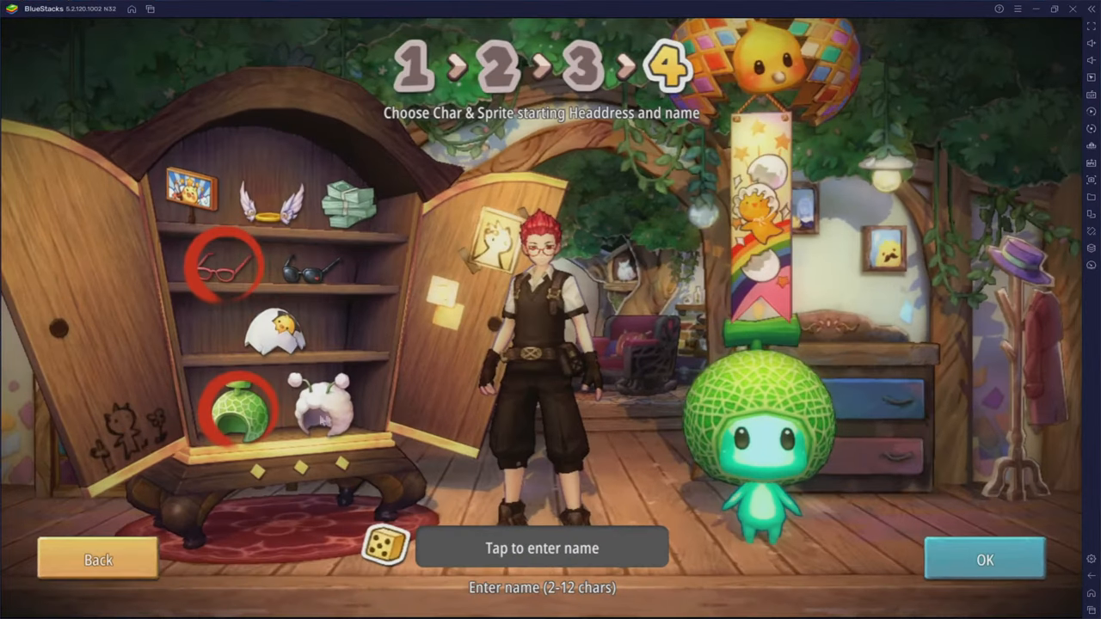
{"action": "left_click", "coordinate": [317, 265]}
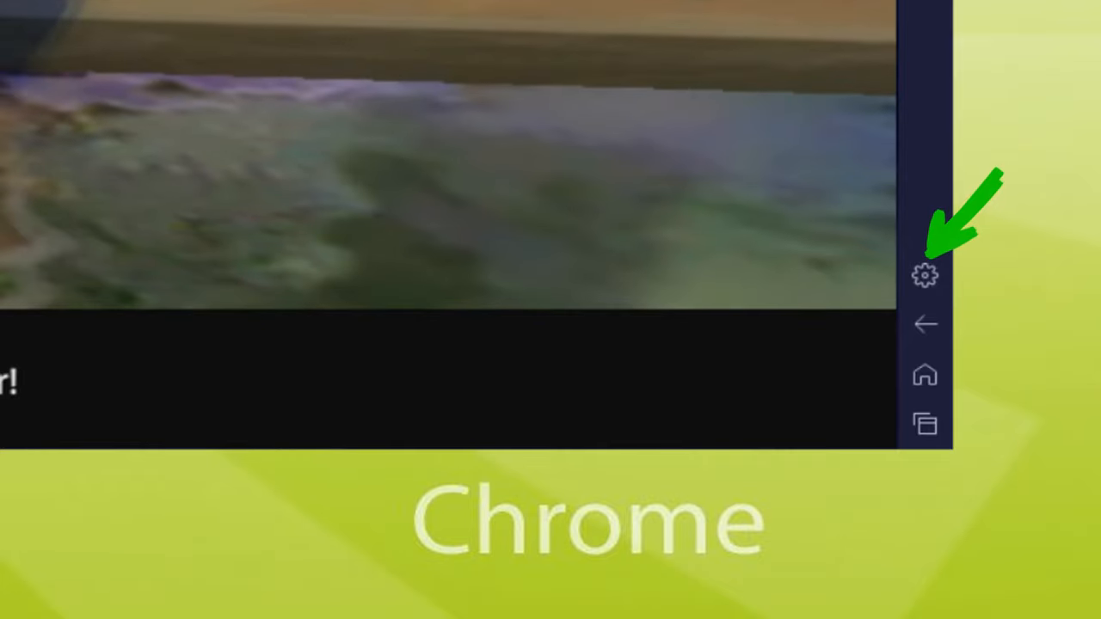
{"action": "left_click", "coordinate": [926, 275]}
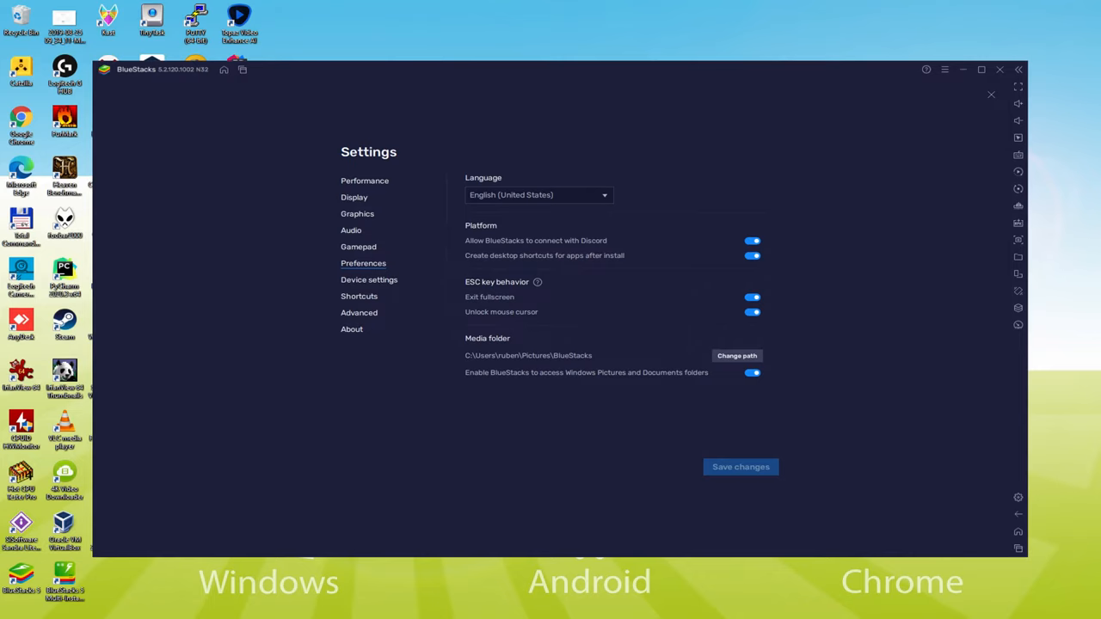
{"action": "left_click", "coordinate": [991, 95]}
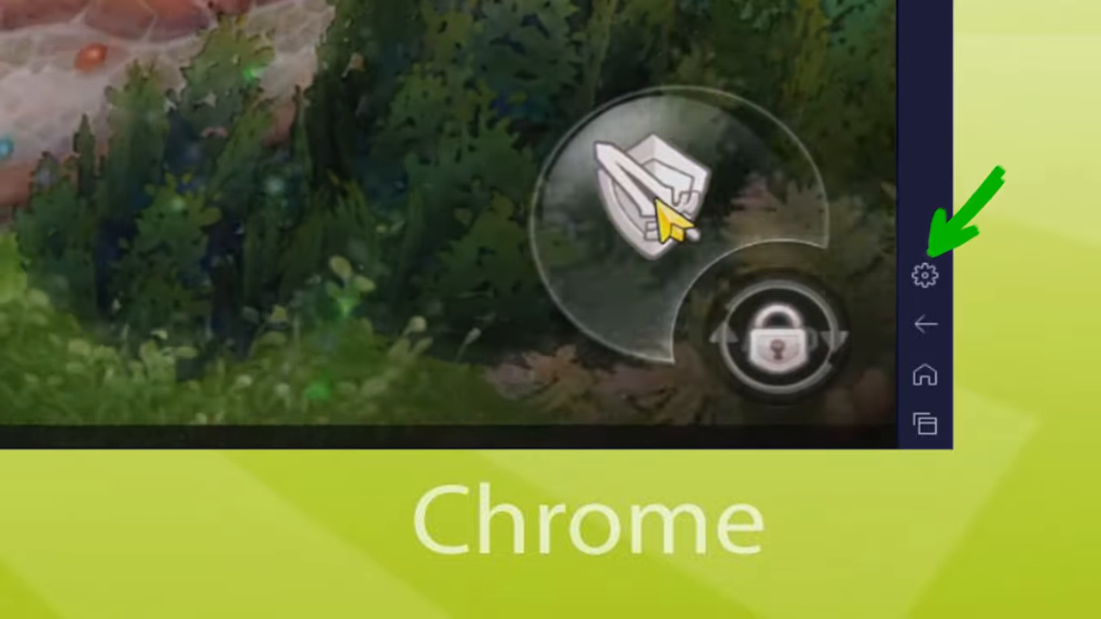
Step: Recheck the emulator settings, then cast the powerful attack skill on the Gingerbread Brawlers
{"action": "left_click", "coordinate": [925, 273]}
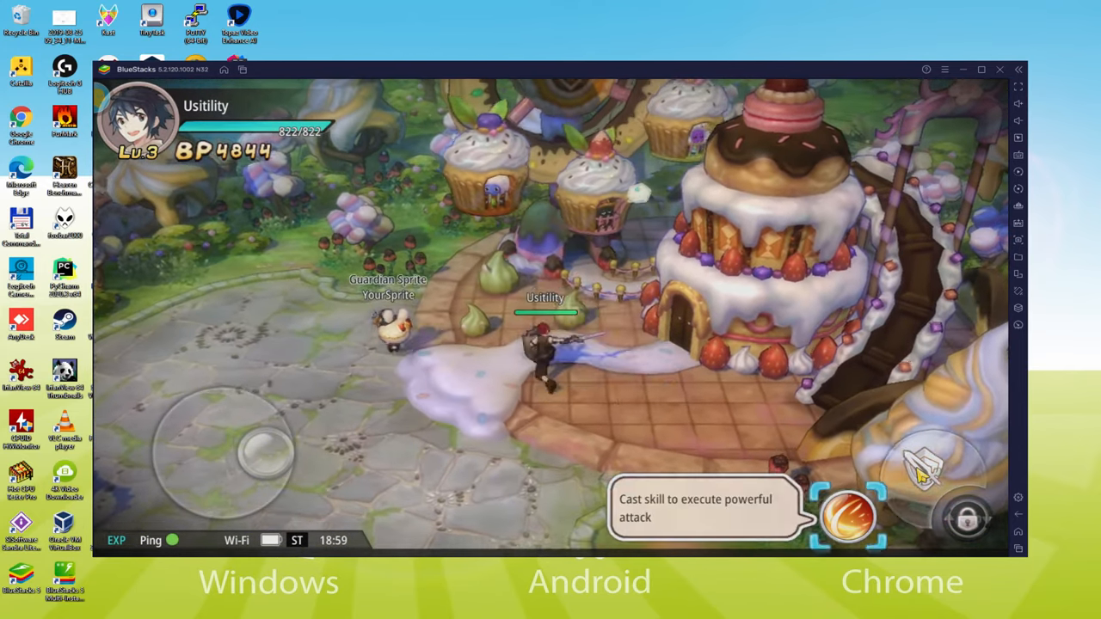
{"action": "left_click", "coordinate": [847, 517]}
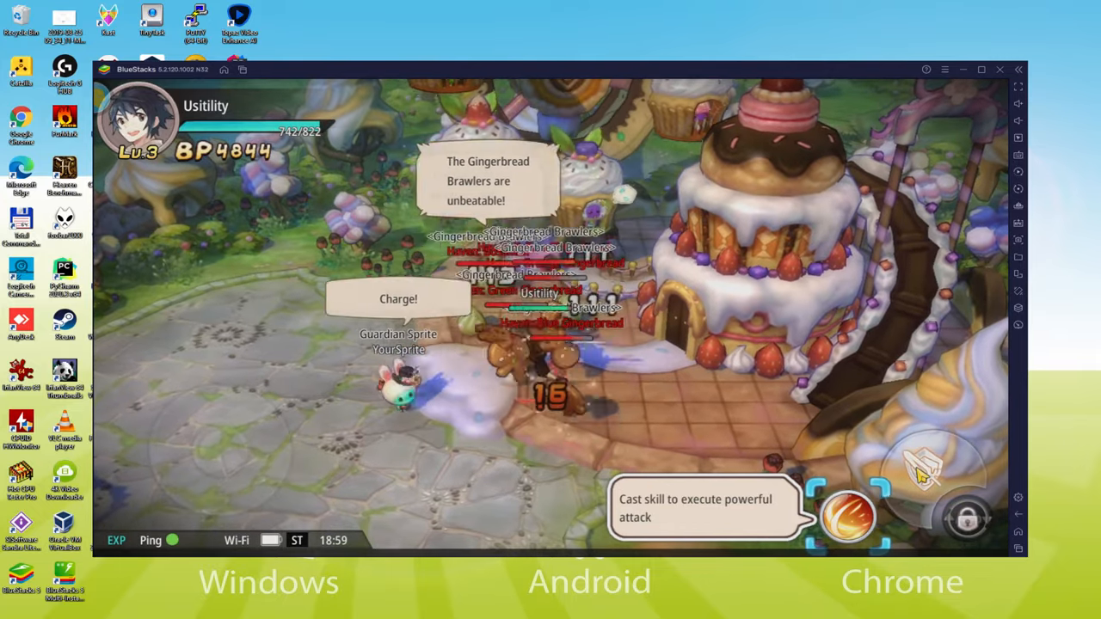